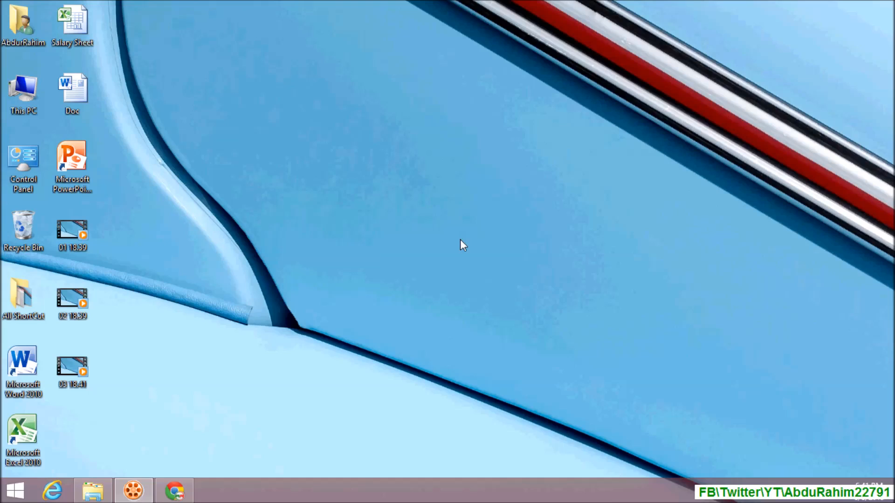
# Launch Microsoft PowerPoint from its desktop shortcut via the context menu's Open command.
pyautogui.rightClick(72, 160)
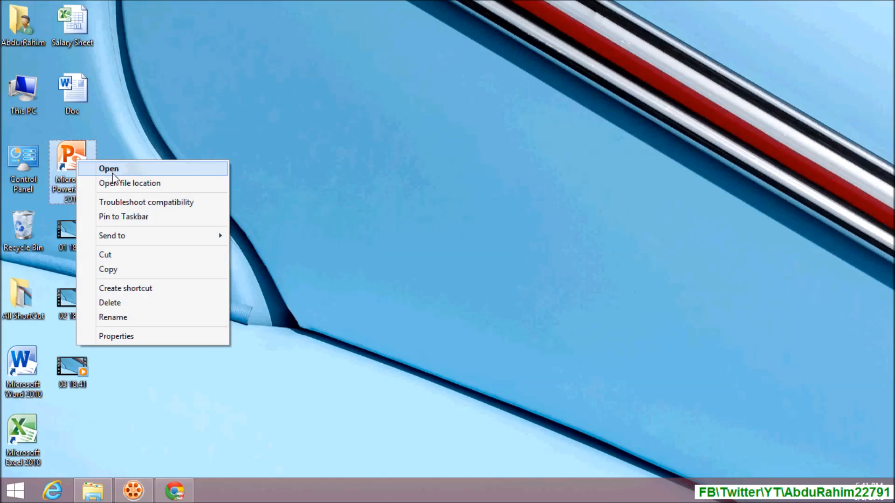
pyautogui.click(108, 169)
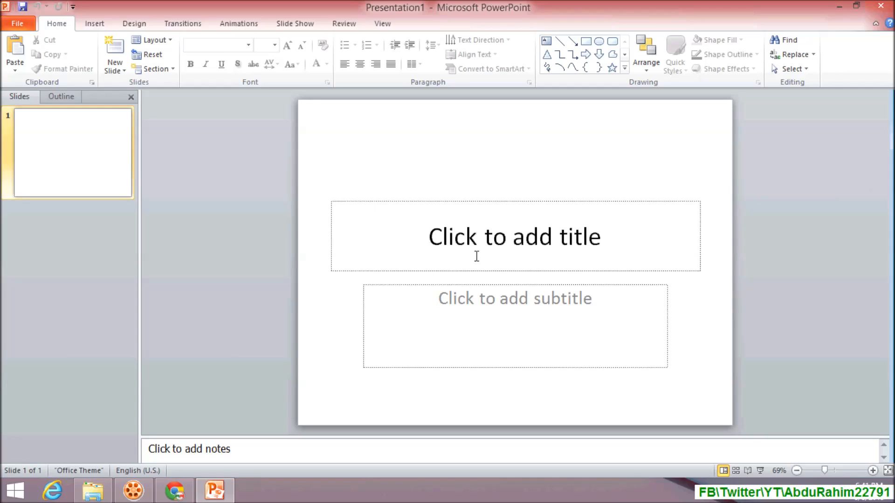
pyautogui.moveTo(436, 239)
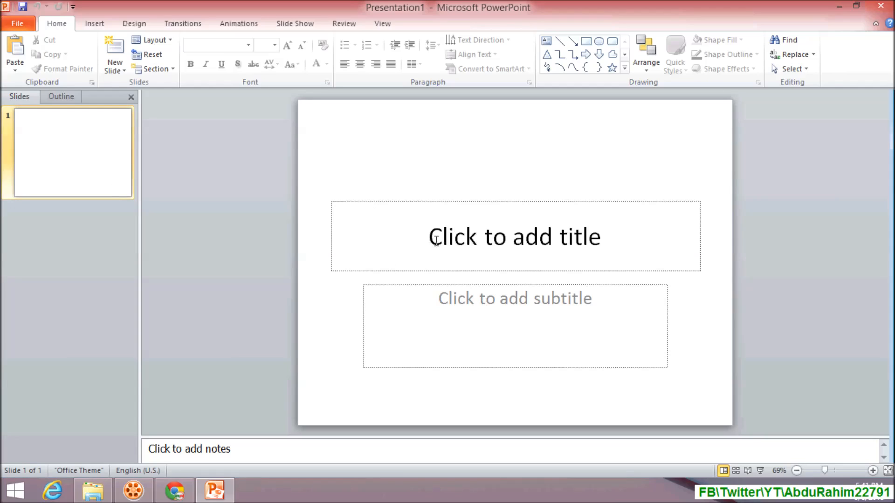
# Select the title placeholder and bring up the Insert Object dialog.
pyautogui.click(513, 236)
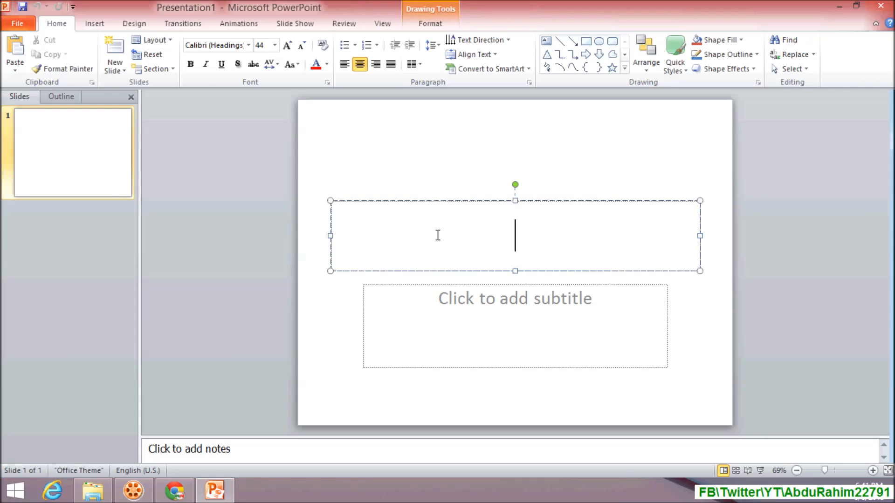
pyautogui.click(93, 24)
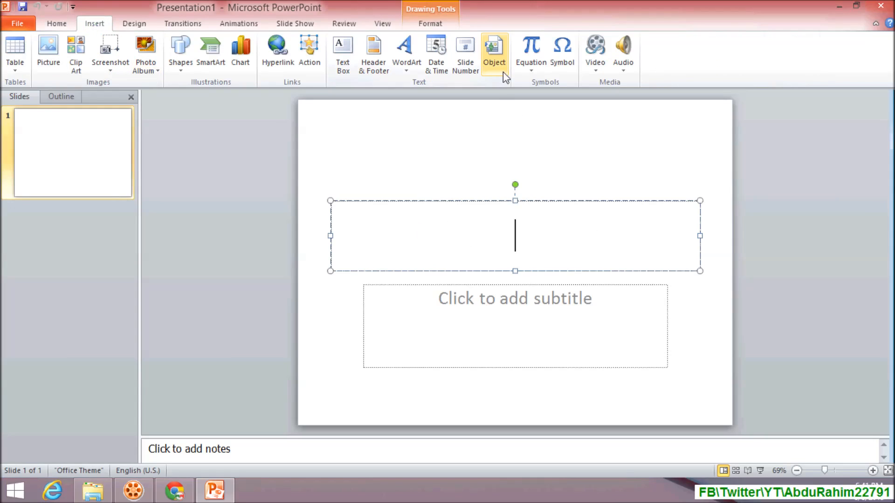
pyautogui.click(494, 48)
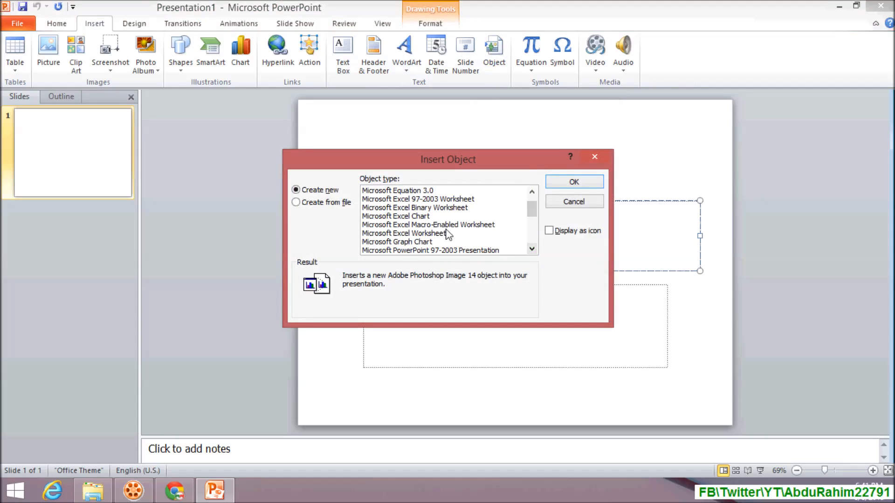
# Insert a new Microsoft Excel Worksheet object set to Display as icon.
pyautogui.click(403, 233)
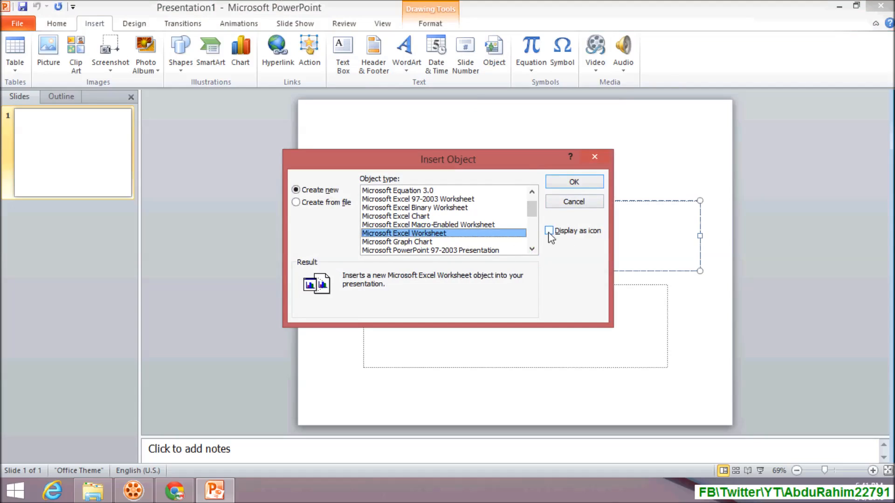
pyautogui.click(549, 230)
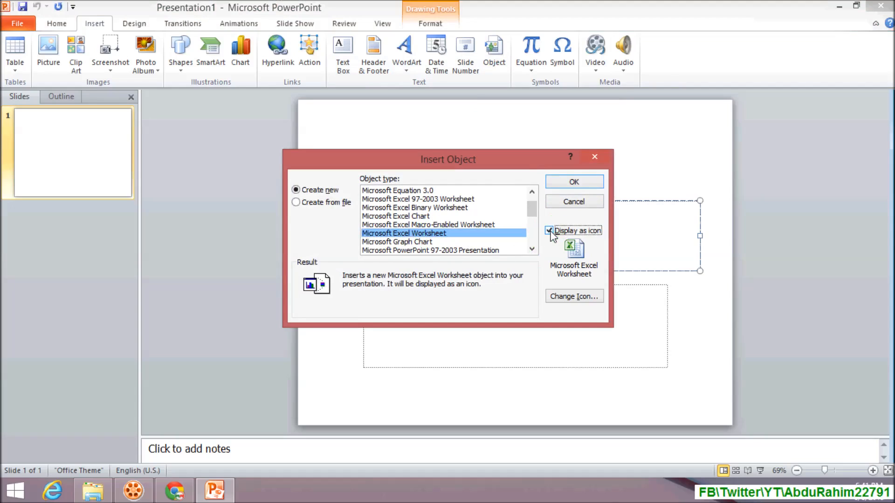
pyautogui.click(573, 182)
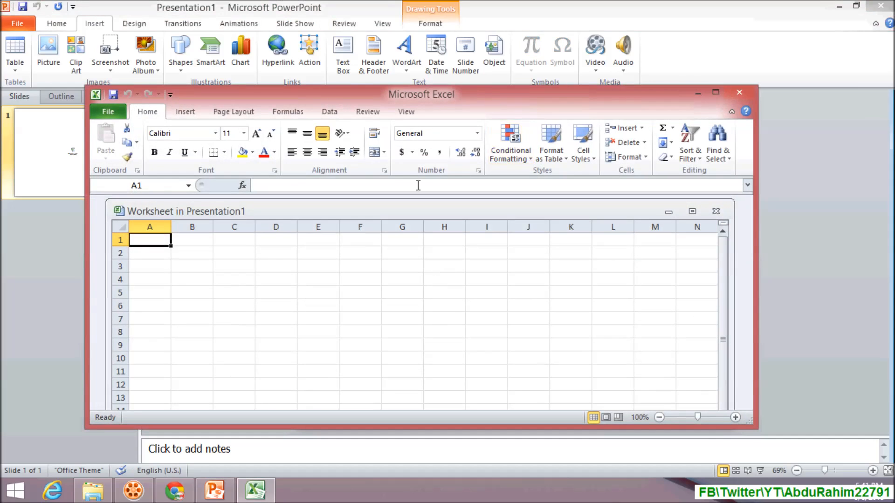
pyautogui.moveTo(240, 240)
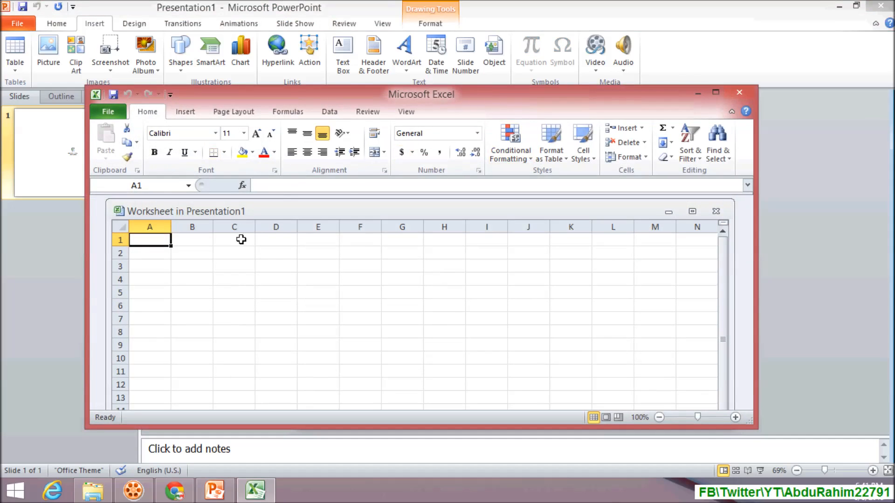
pyautogui.moveTo(152, 250)
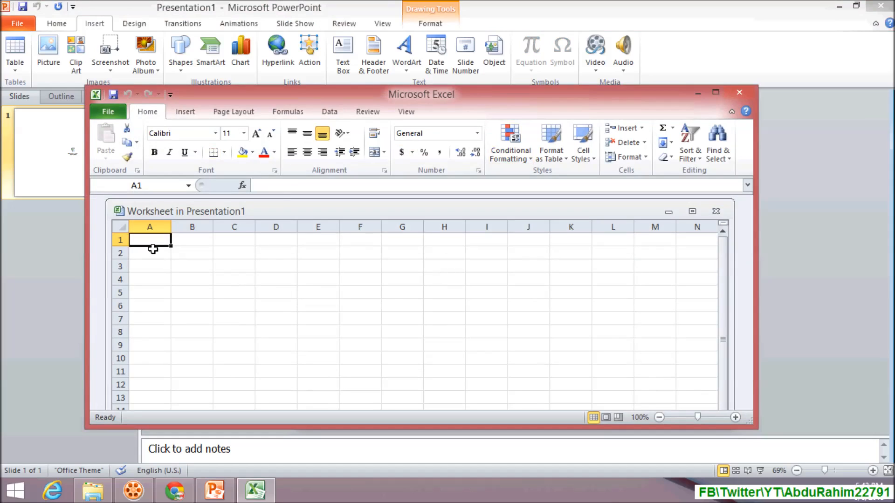
# Enter 'test' in cell A1 and close the embedded worksheet back to the slide.
pyautogui.write('test')
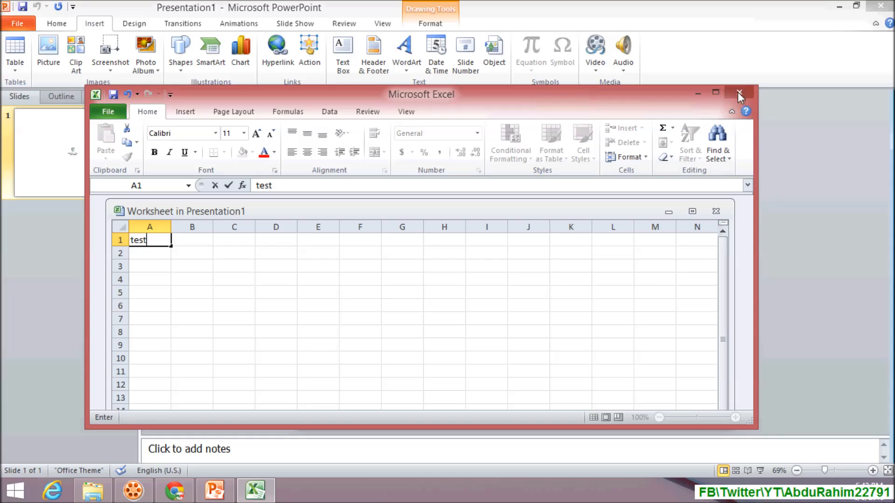
pyautogui.click(738, 94)
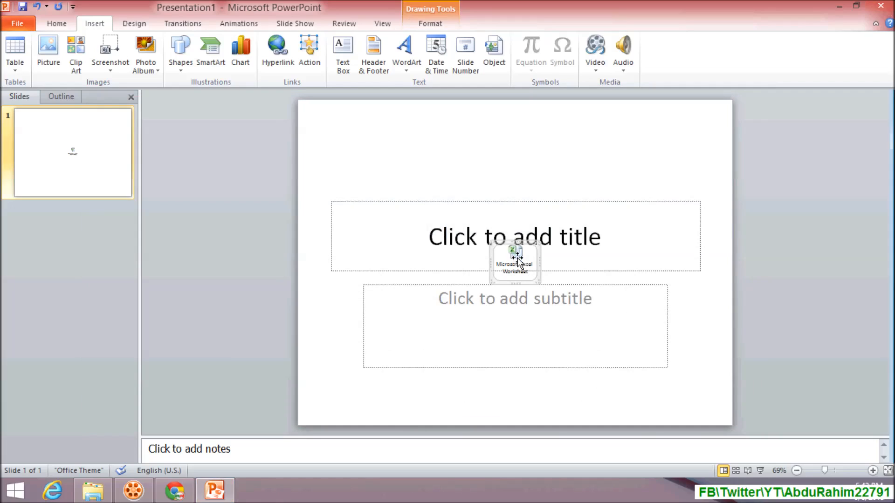
# Move the Excel worksheet icon to the slide's upper left, above the title placeholder.
pyautogui.moveTo(515, 261); pyautogui.dragTo(396, 158)
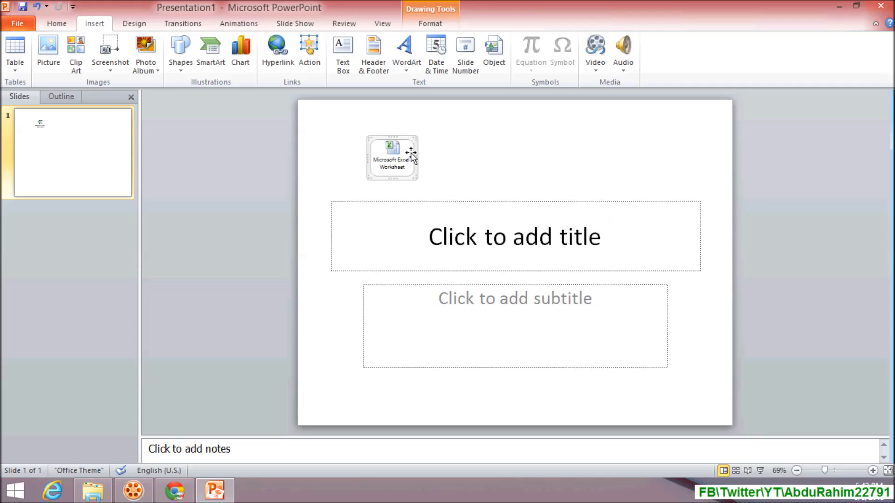
pyautogui.moveTo(407, 174)
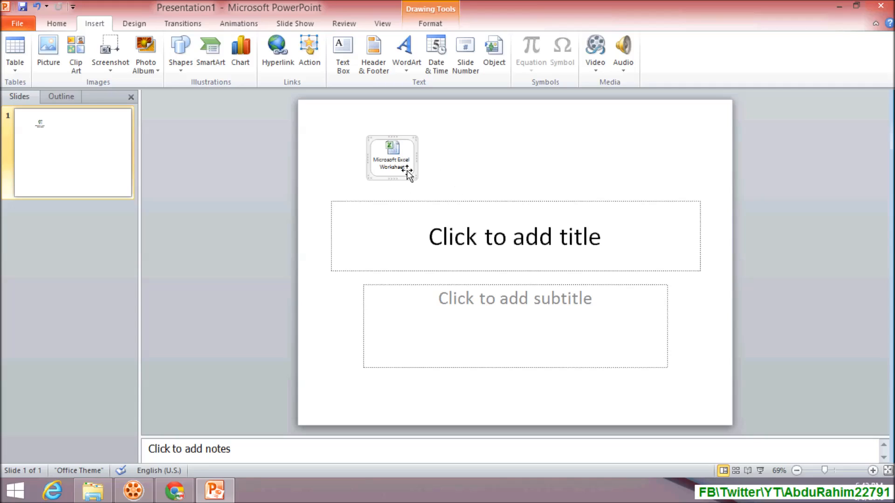